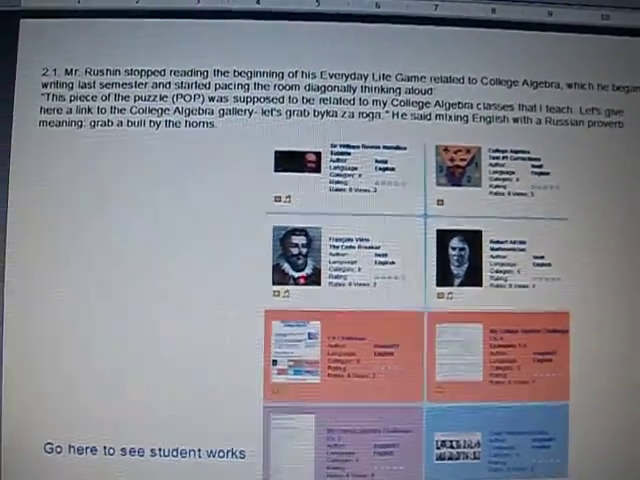
pyautogui.scroll(-3)
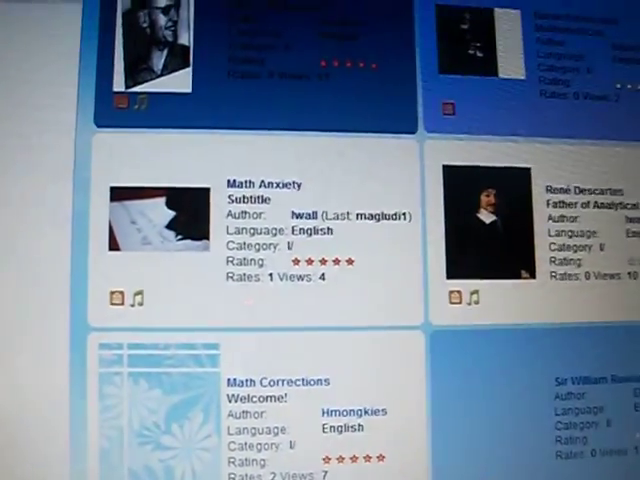
pyautogui.scroll(-3)
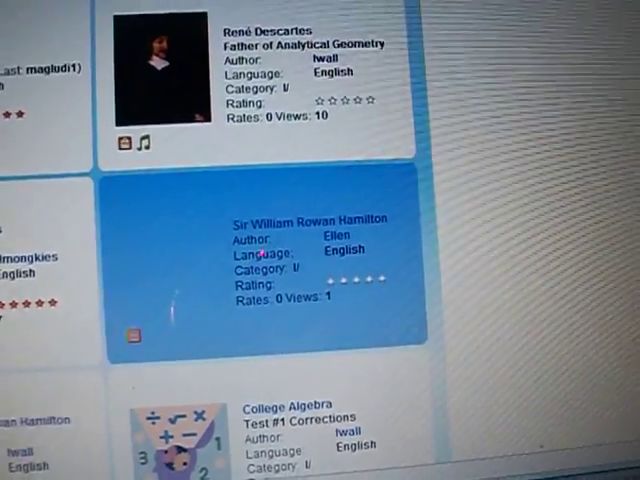